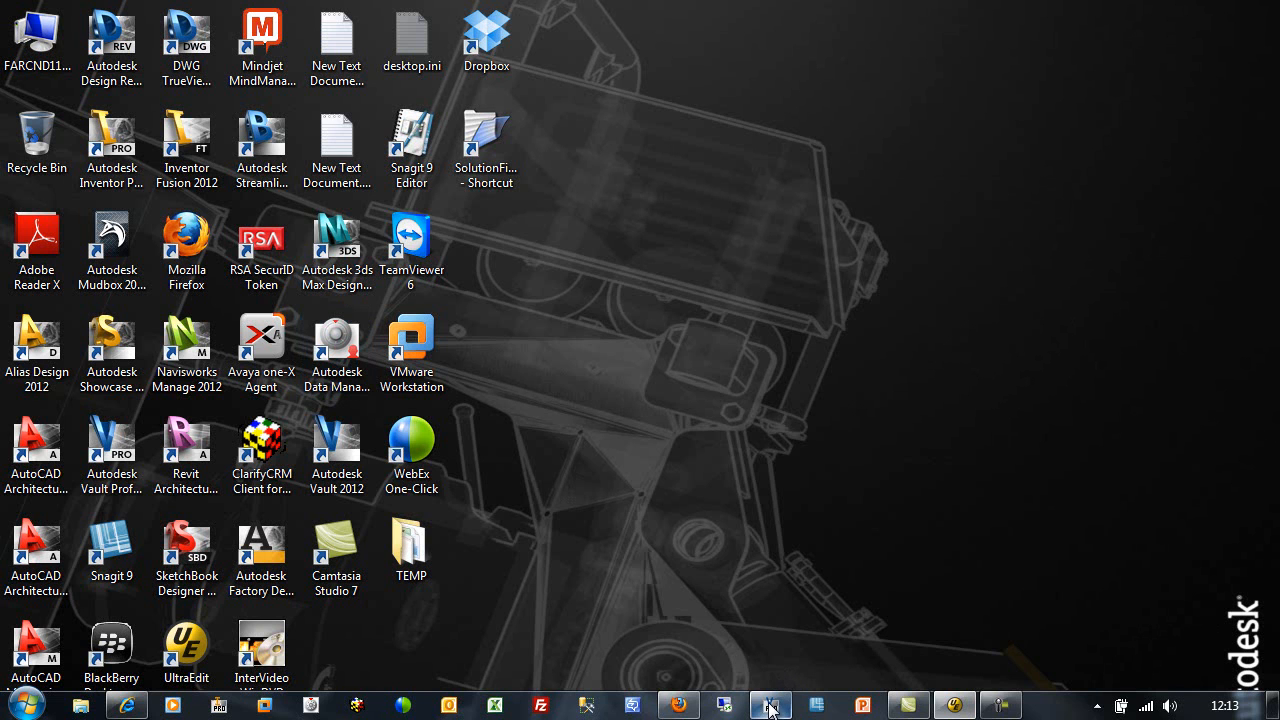
mouse_move(770, 704)
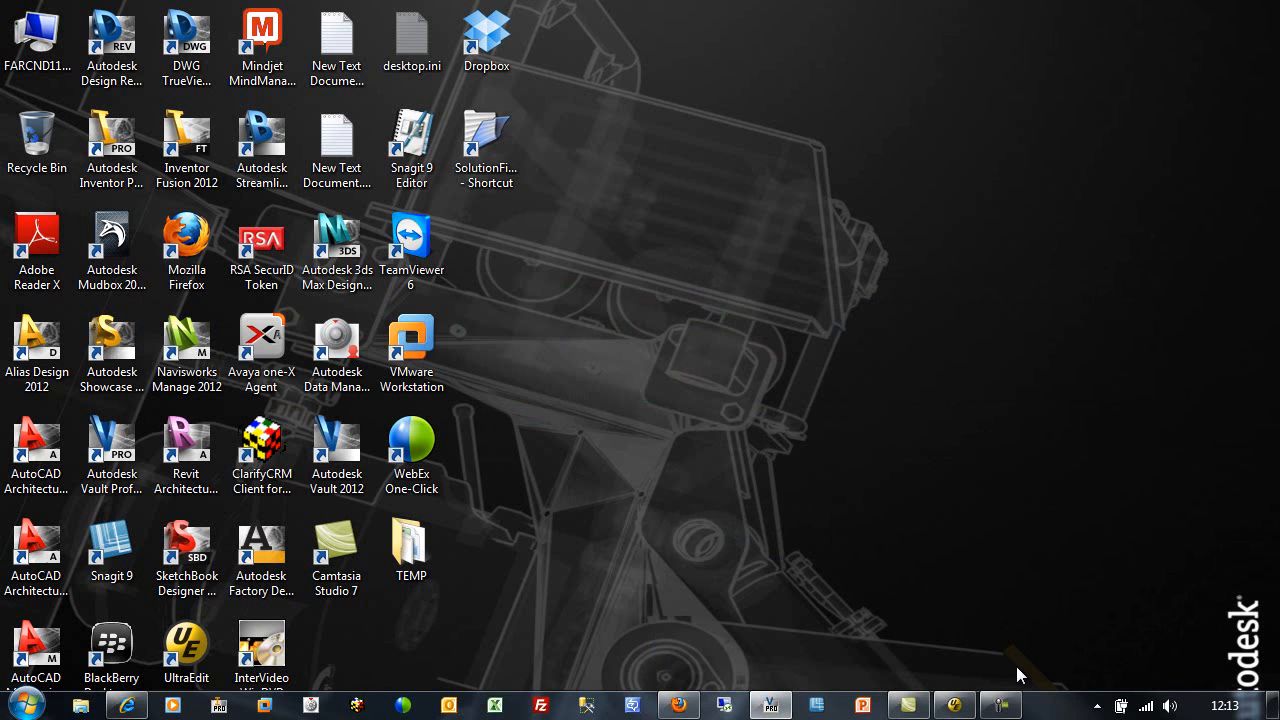
- Open Task Manager from the taskbar and show Connectivity.VaultPro.exe still running in the process list
right_click(1020, 705)
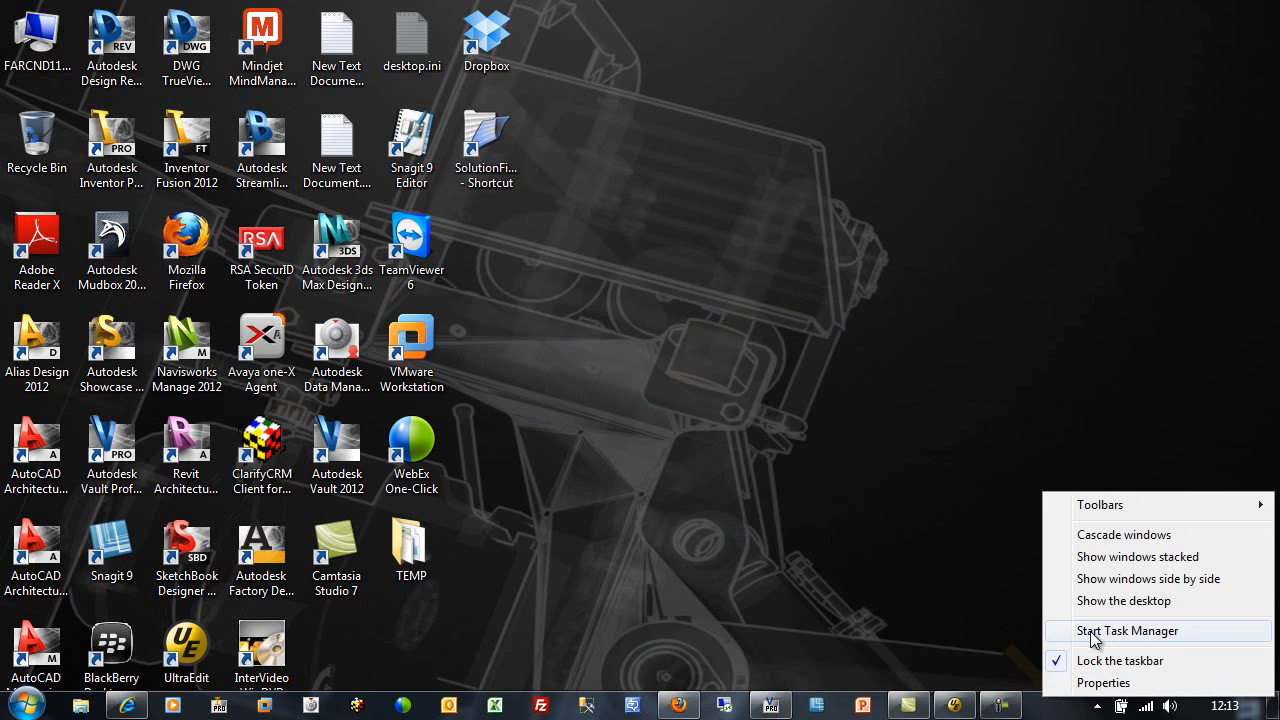
left_click(1124, 630)
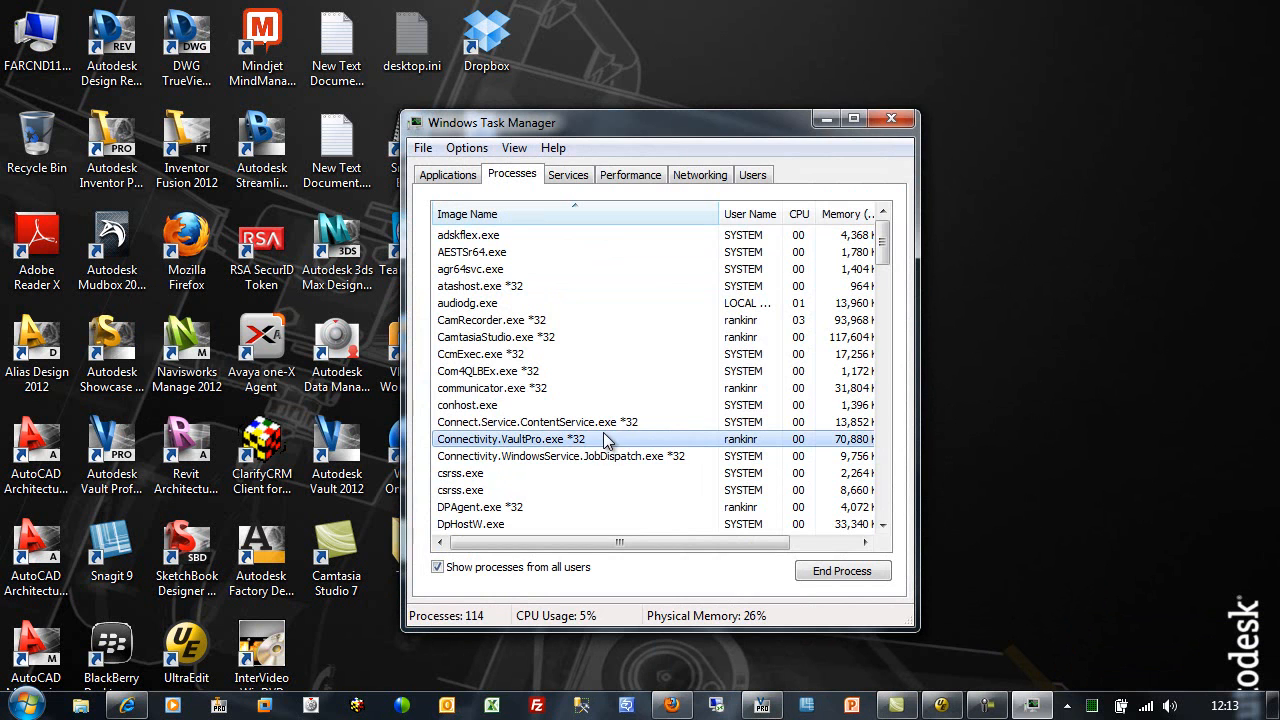
left_click(892, 118)
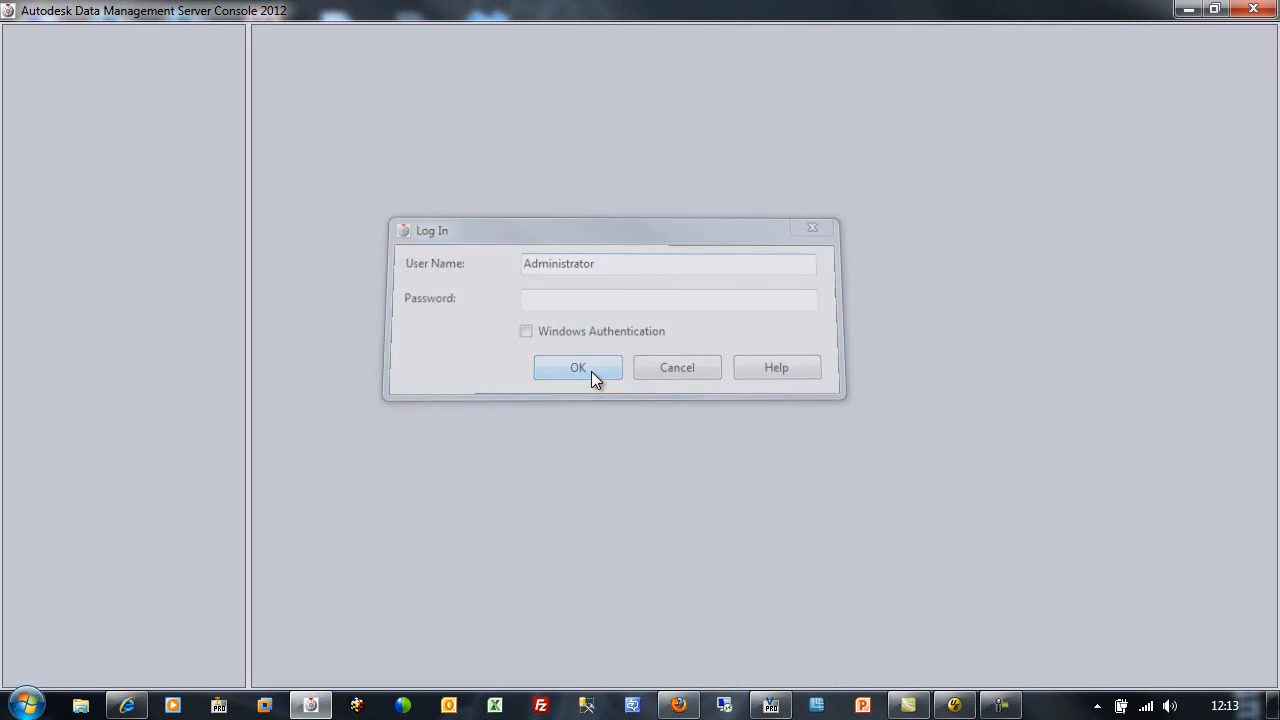
- Log in as Administrator to view the summary: no backups, two vaults, 32.24 GB
left_click(578, 367)
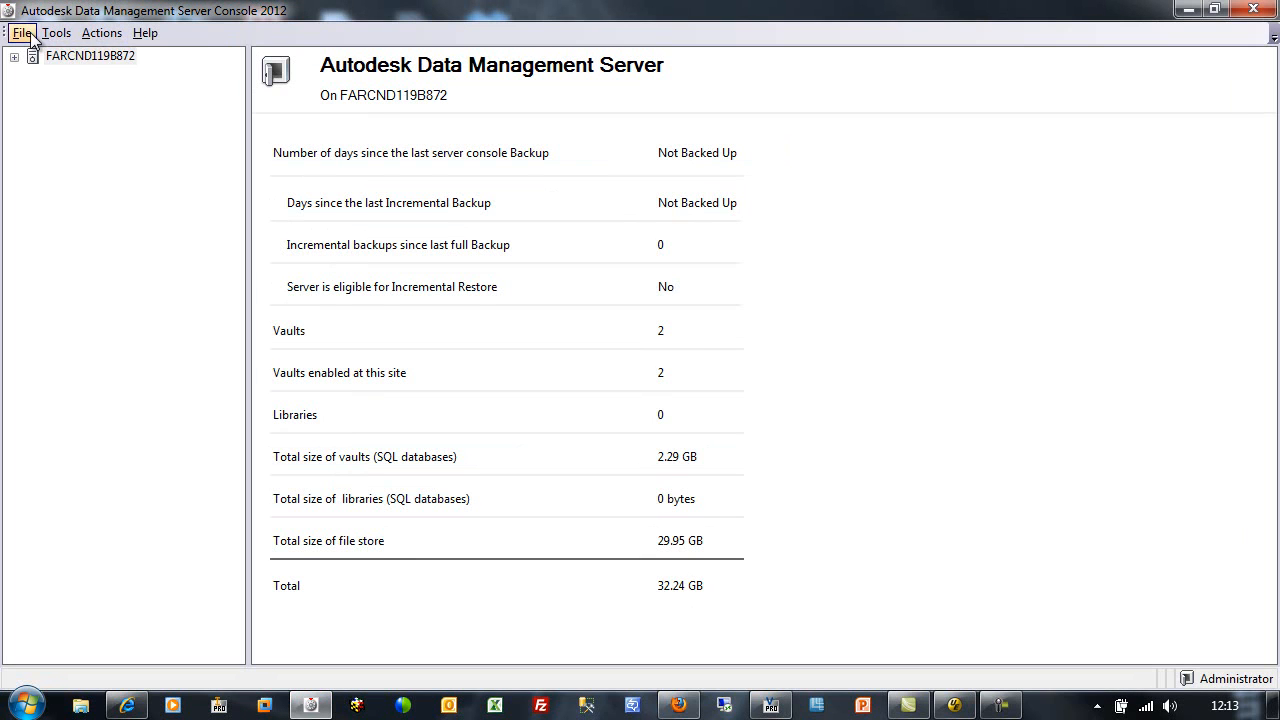
left_click(56, 33)
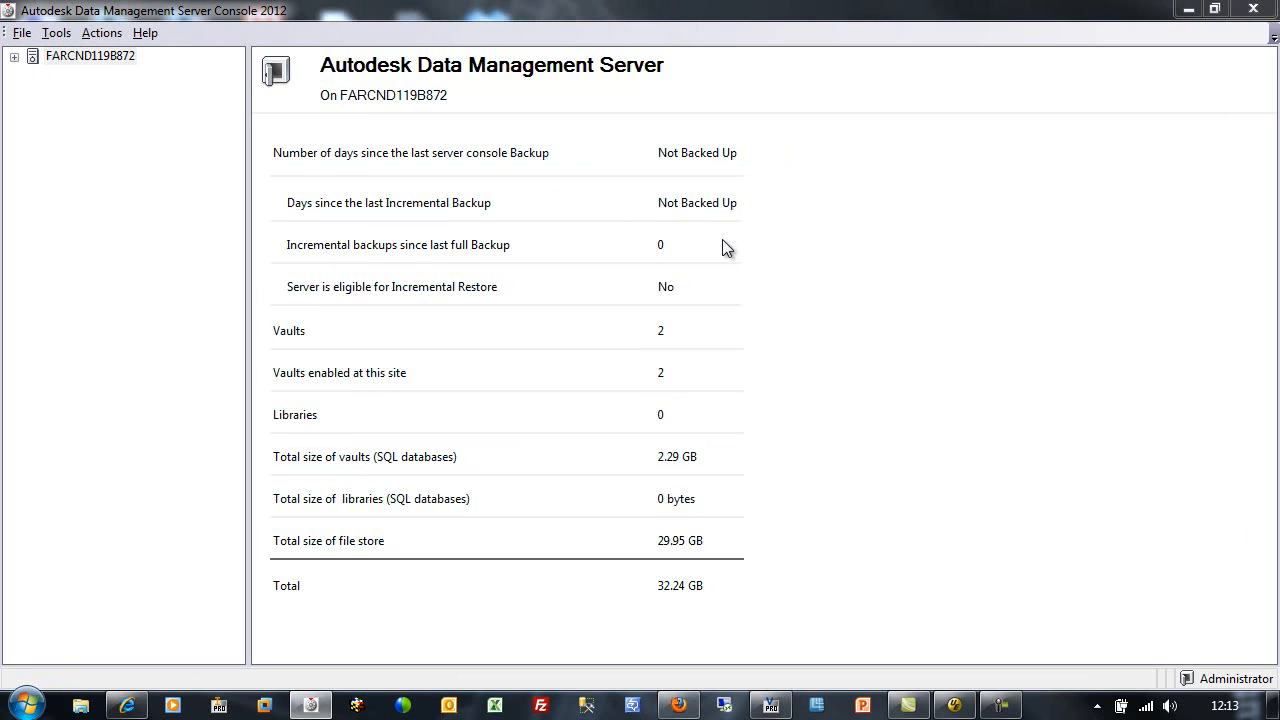
mouse_move(815, 383)
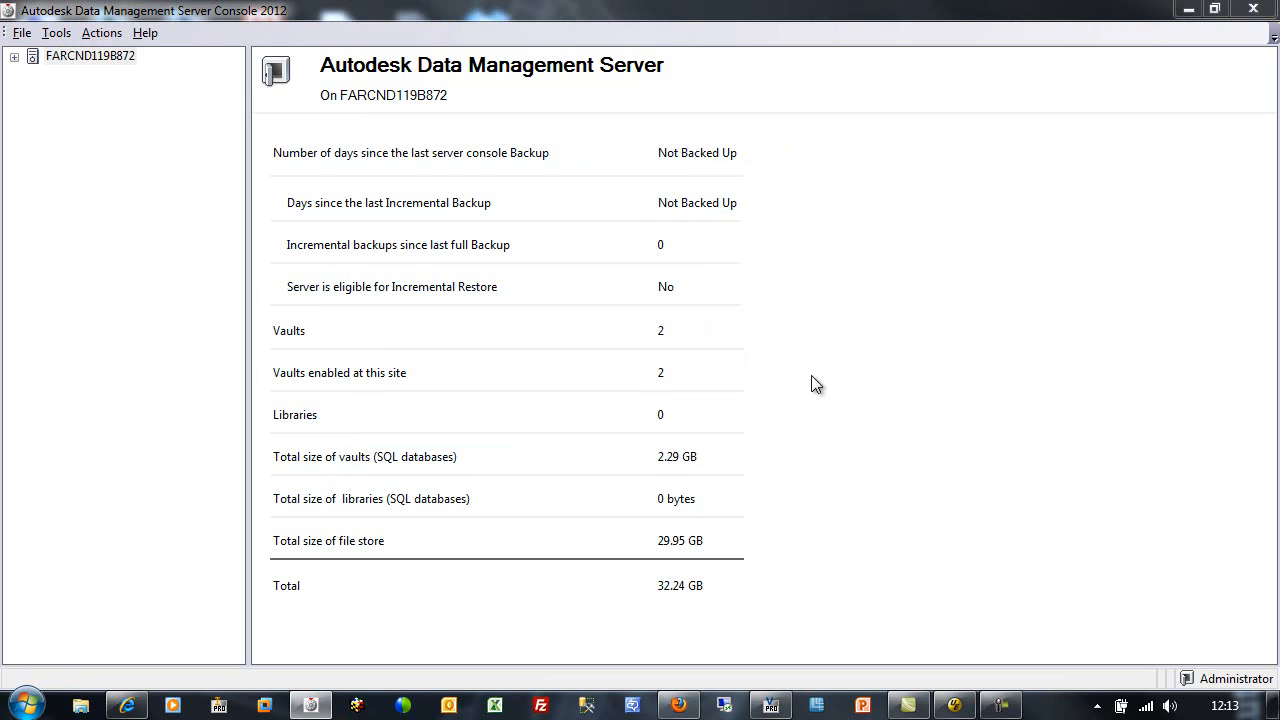